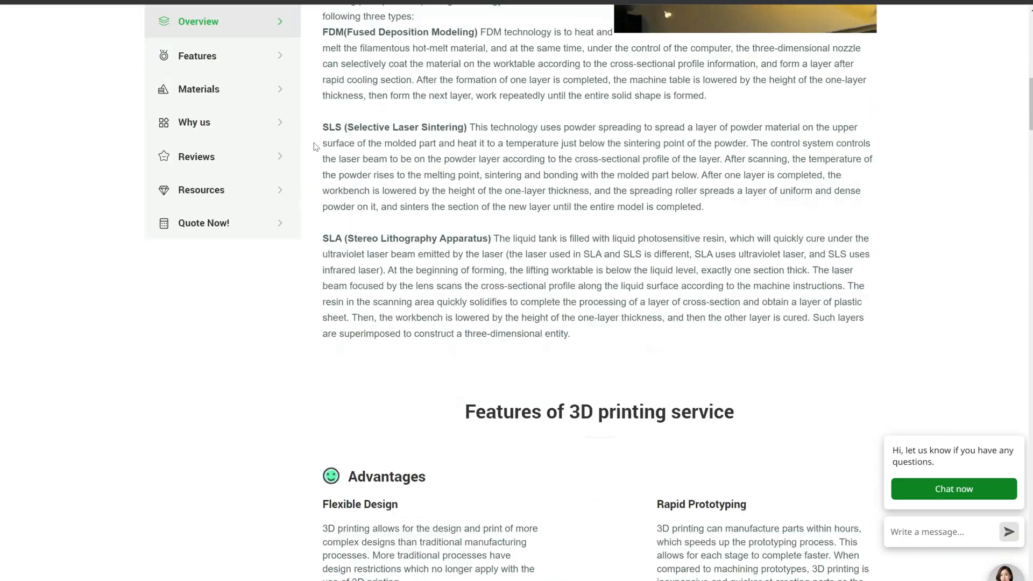
Scroll down through the 3D printing service overview page.
scroll(down, 3)
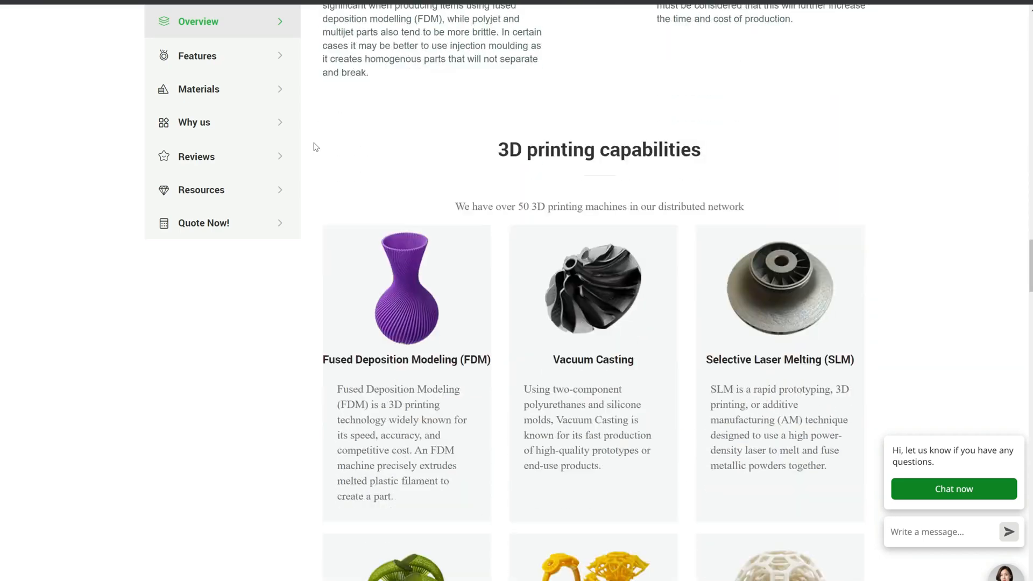
scroll(down, 3)
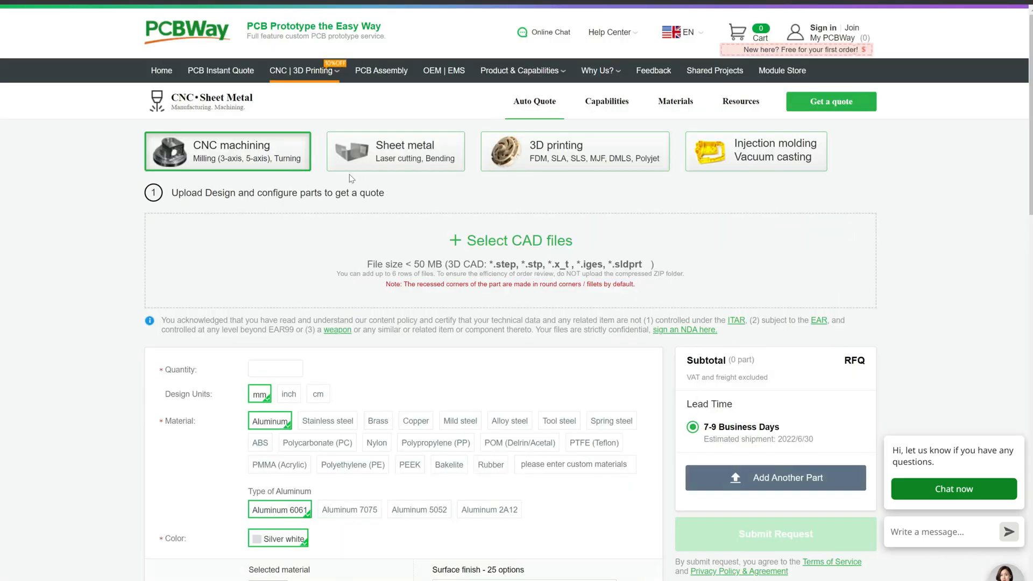
View the Sheet metal quote options, then return Home via the top navigation.
click(395, 151)
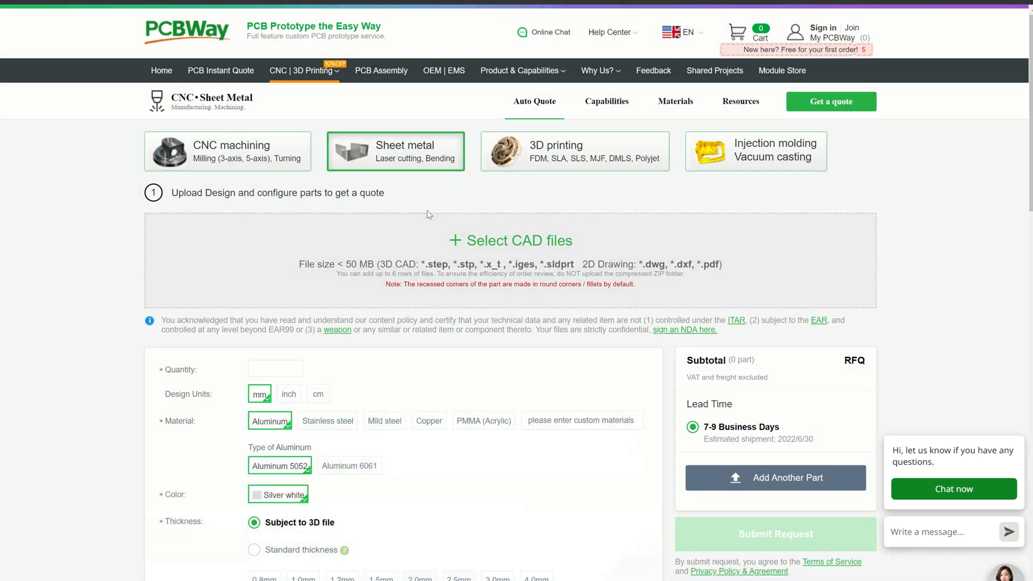
click(755, 151)
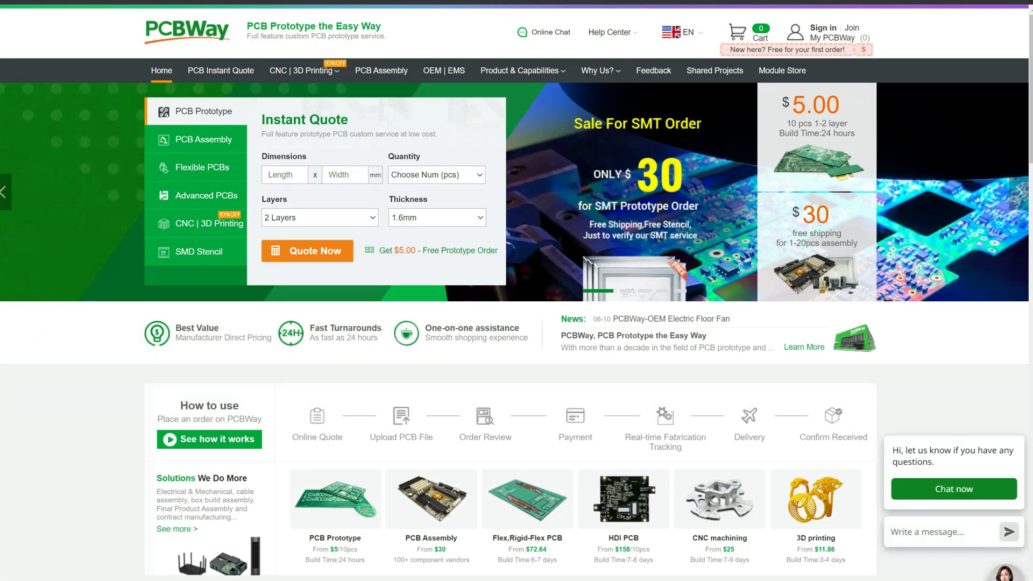
mouse_move(198, 142)
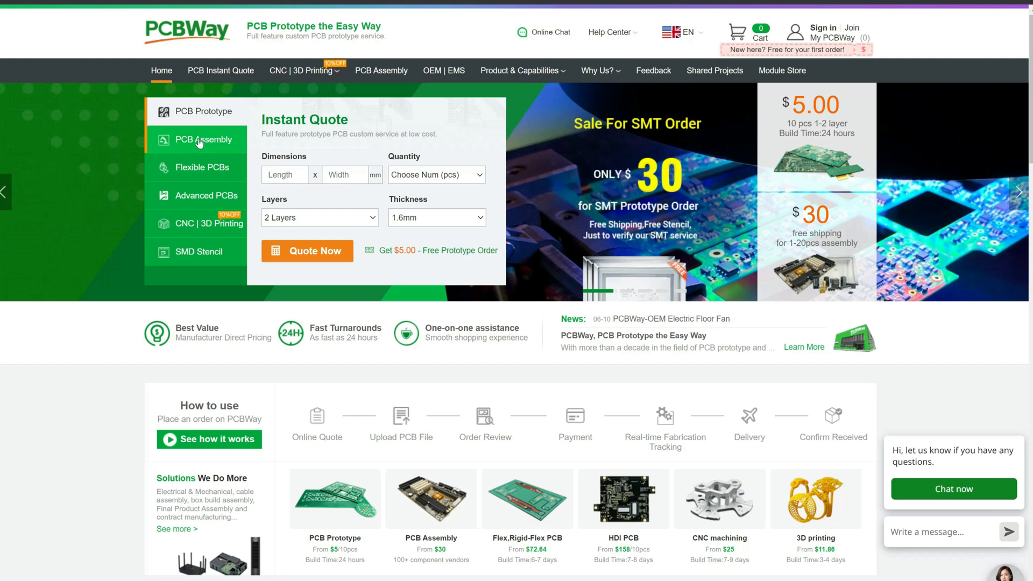
Preview the Flexible PCBs and CNC | 3D Printing quick quotes, then go to PCB Instant Quote.
click(198, 167)
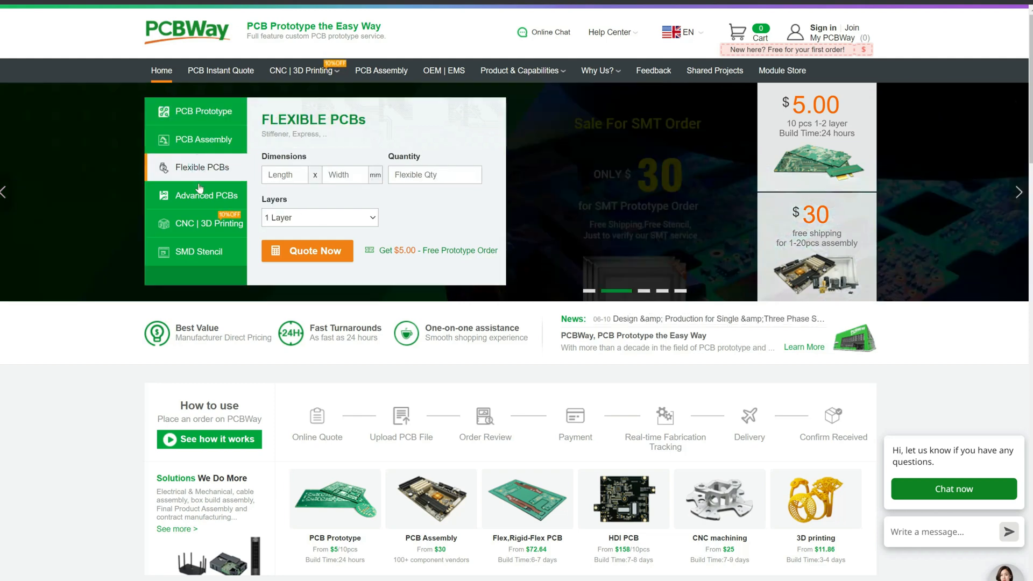
click(198, 224)
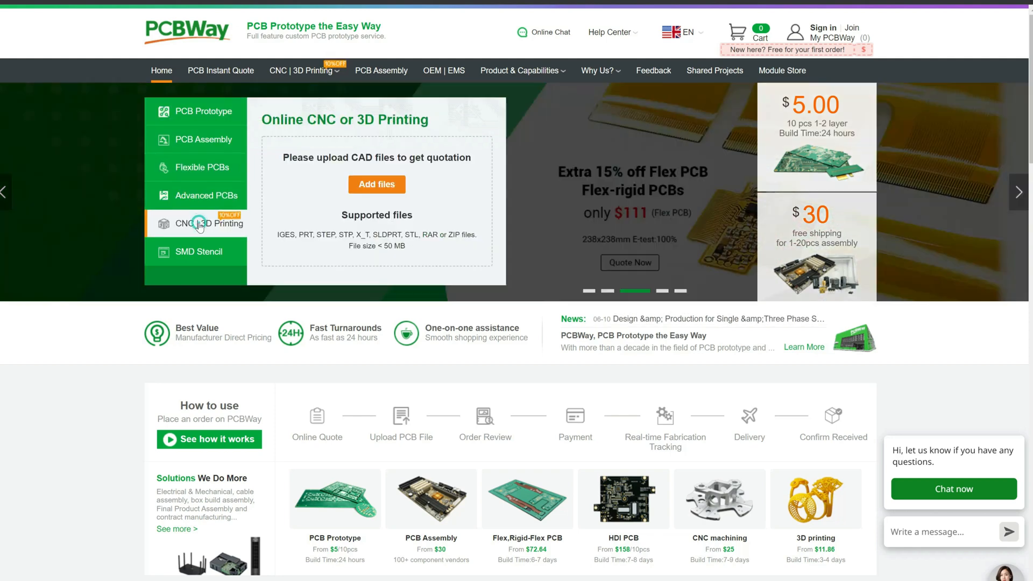
click(220, 71)
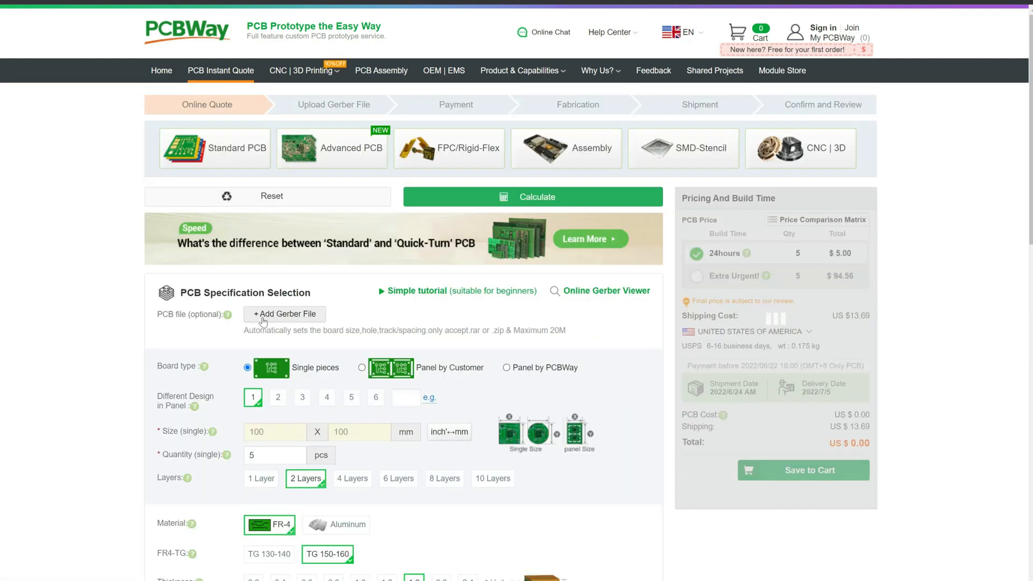